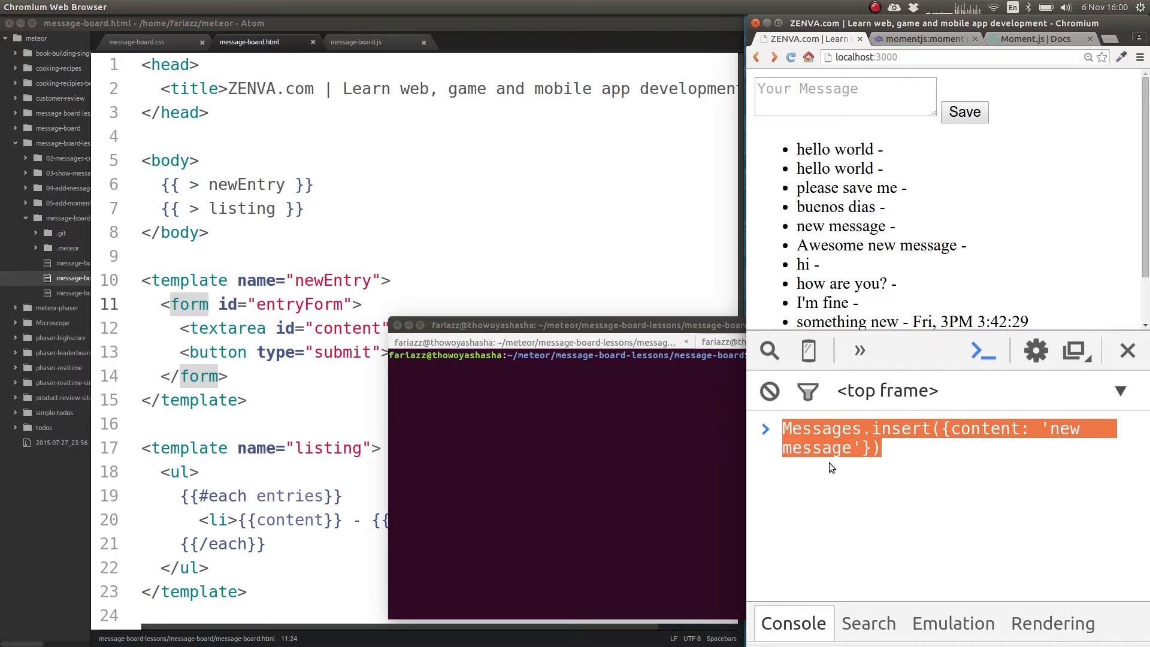
pyautogui.moveTo(703, 335)
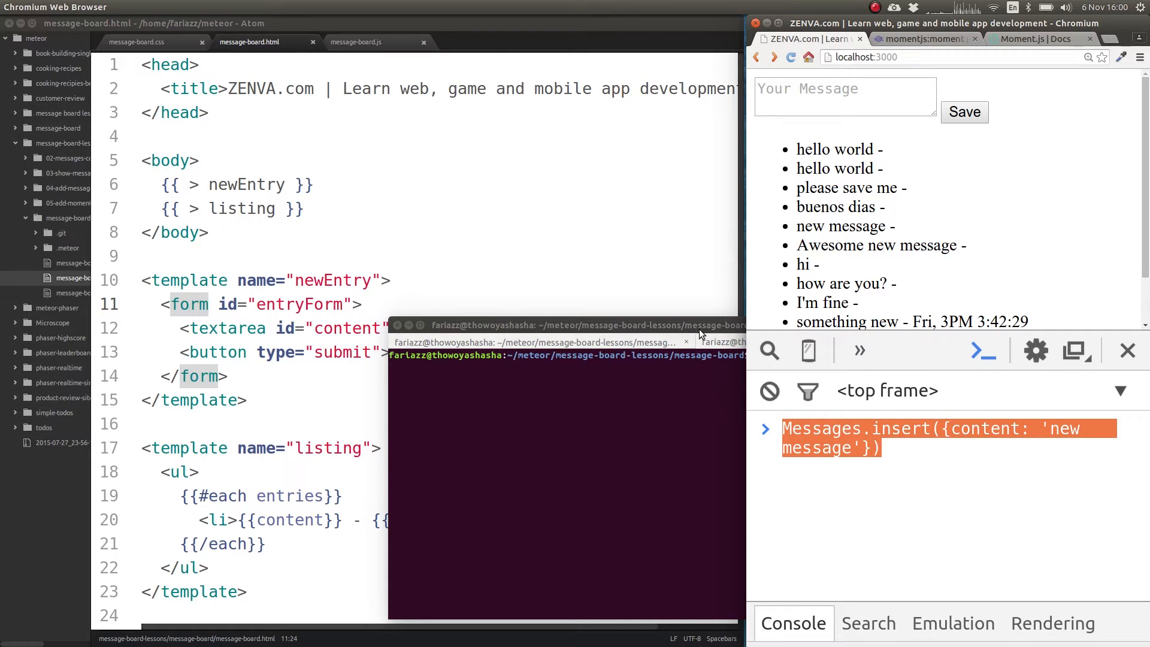
pyautogui.moveTo(696, 326)
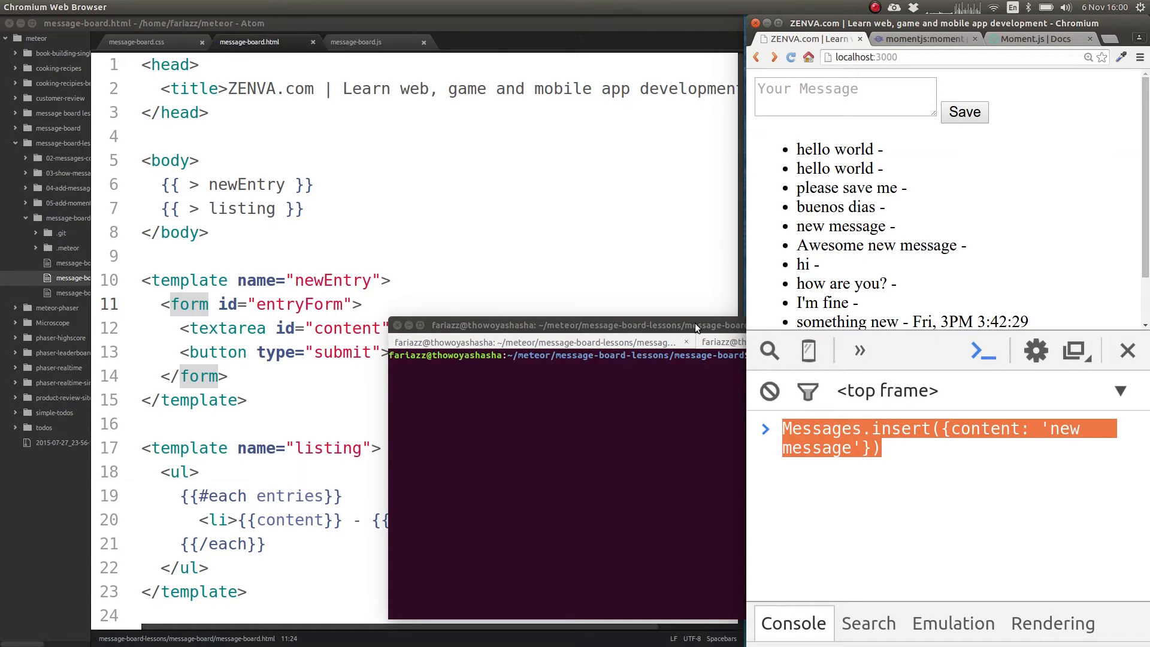
# Enter the command 'meteor add accounts-ui accounts-password' in the project folder.
pyautogui.write('meteor add accounts-ui accounts-password')
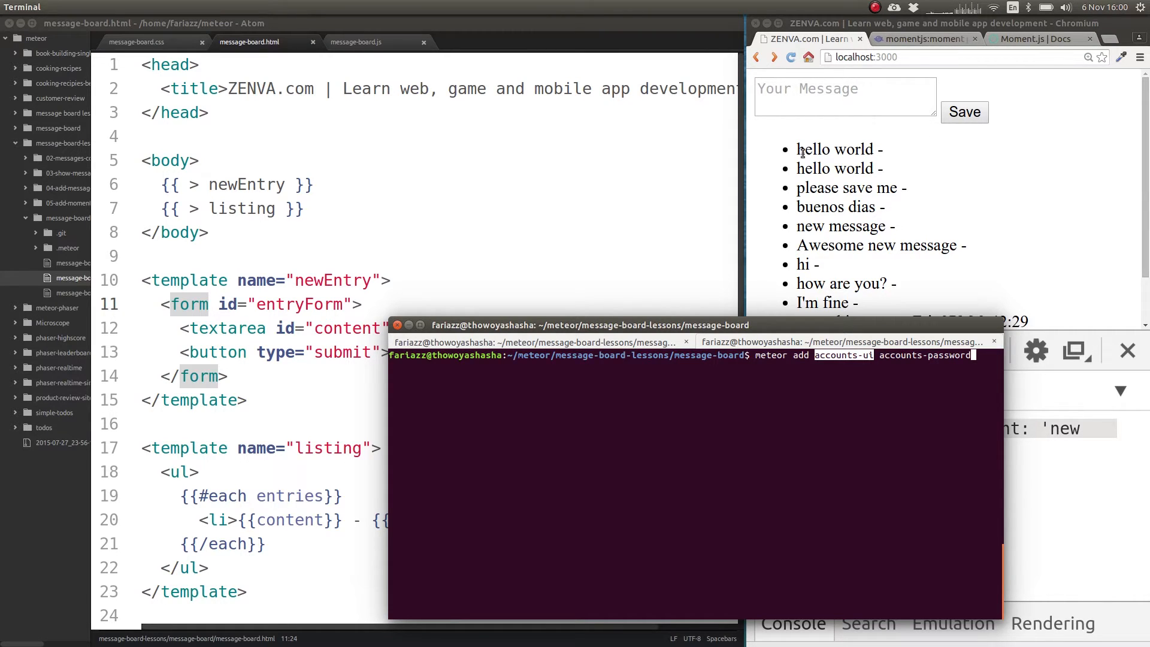
pyautogui.moveTo(919, 192)
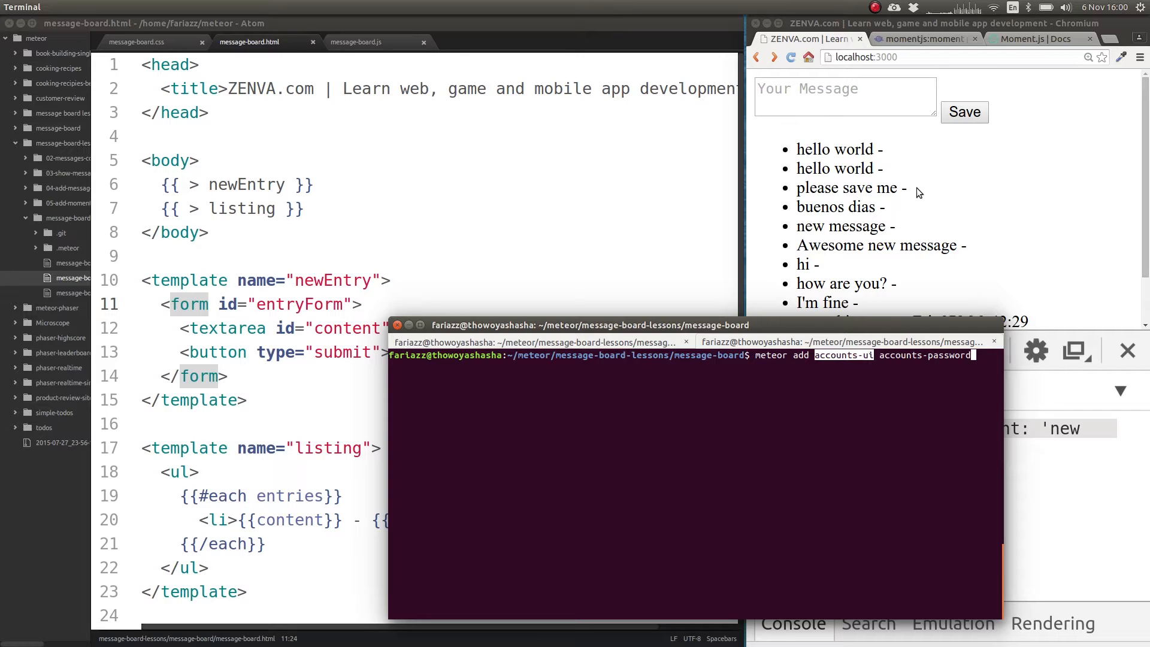
pyautogui.moveTo(893, 366)
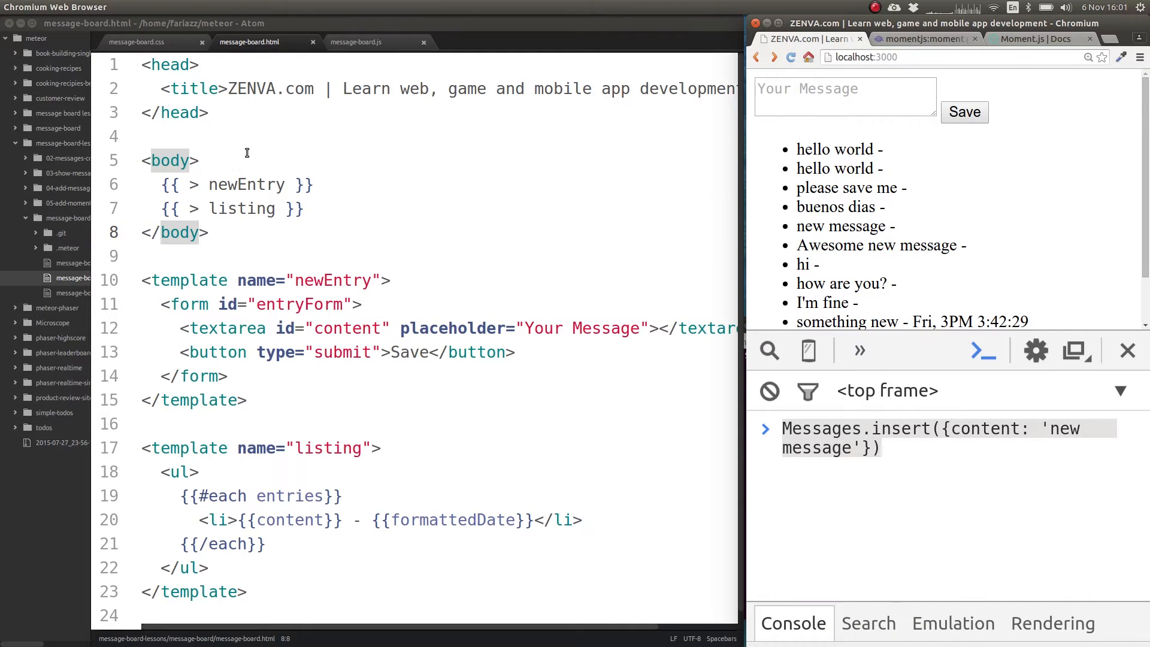
# Add a new line in the body for the {{> loginButtons}} template above {{> newEntry}}.
pyautogui.press('Enter')
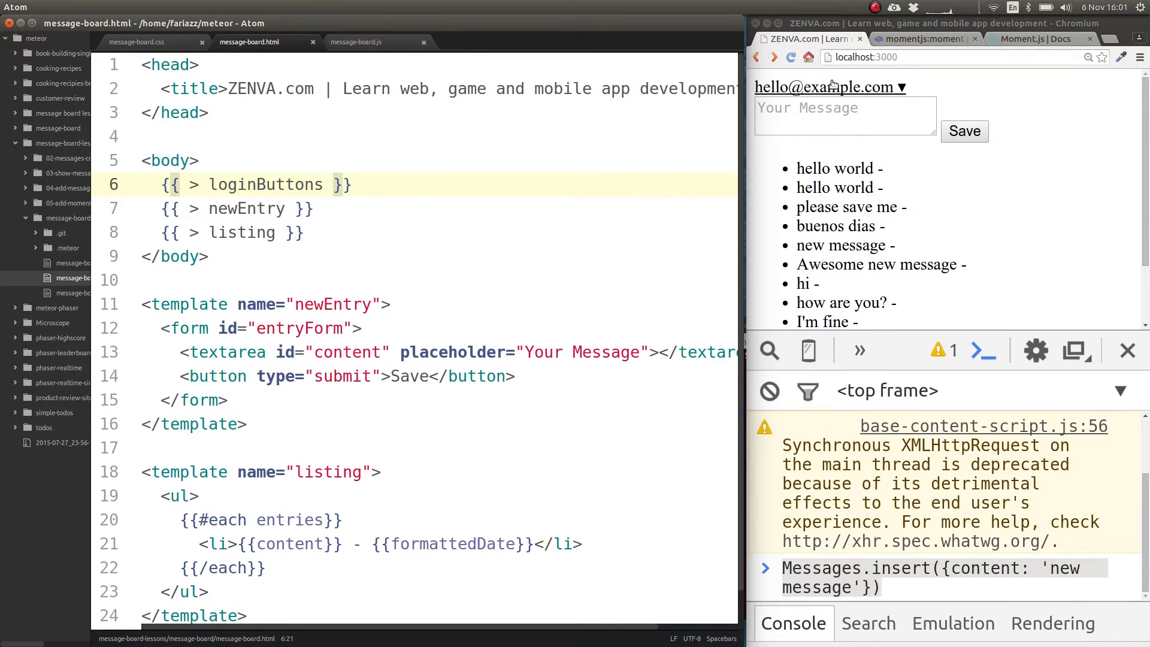
# Sign out of the current account and switch the sign-in form to Create account.
pyautogui.click(830, 87)
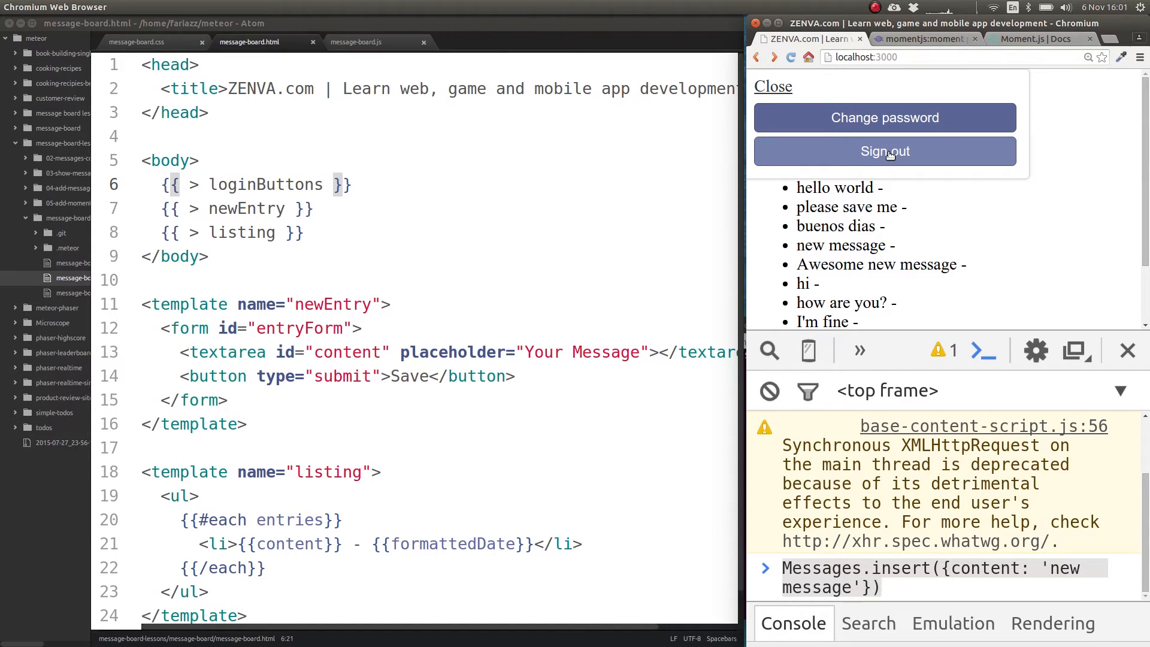
pyautogui.click(884, 151)
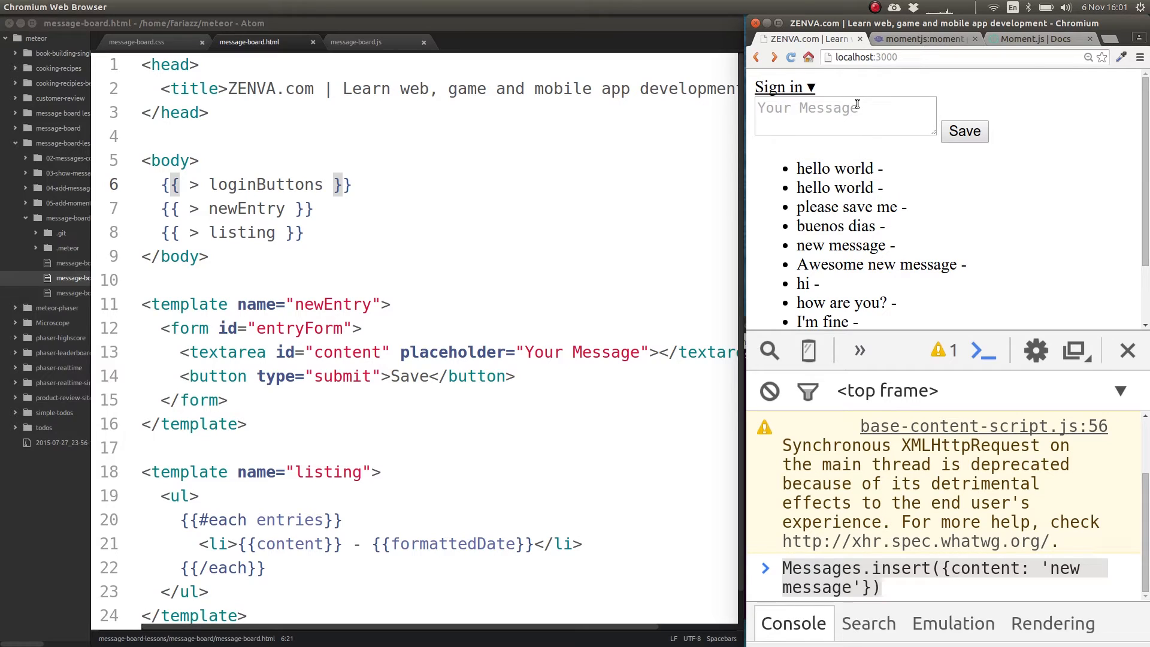
pyautogui.moveTo(805, 99)
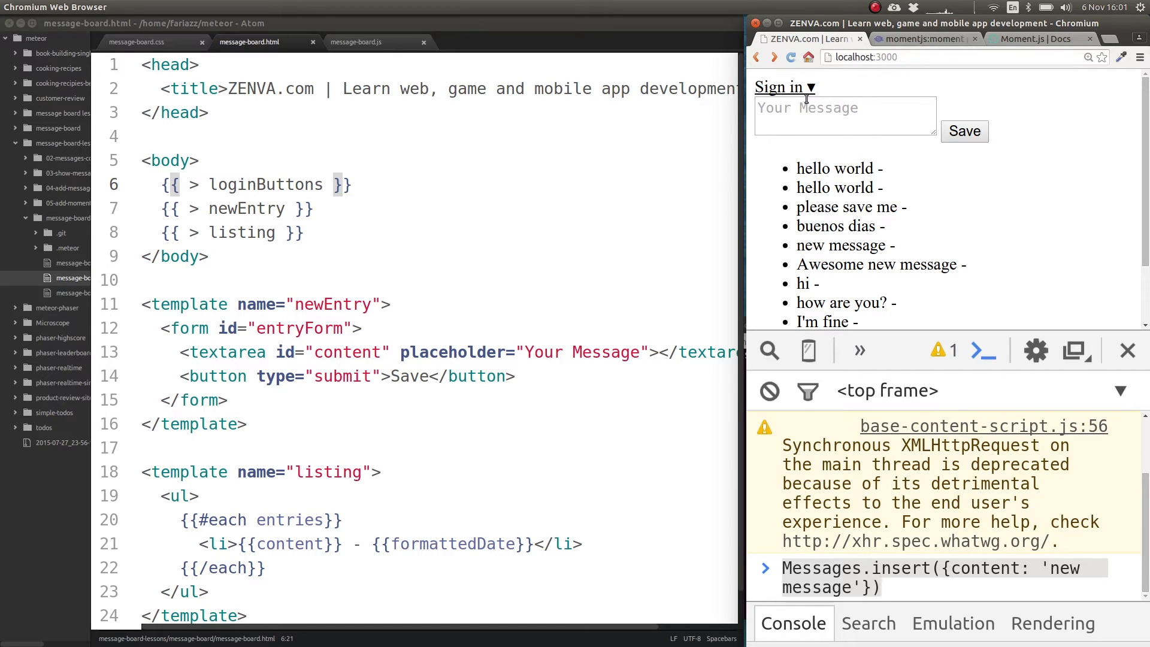
pyautogui.click(779, 86)
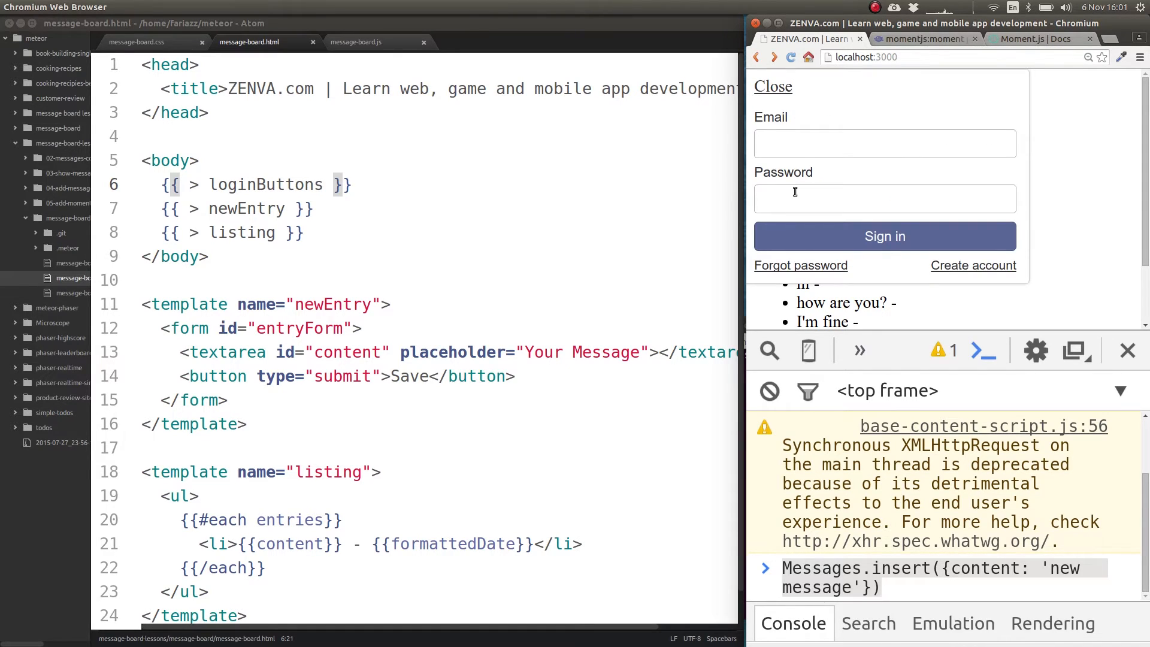
pyautogui.click(974, 265)
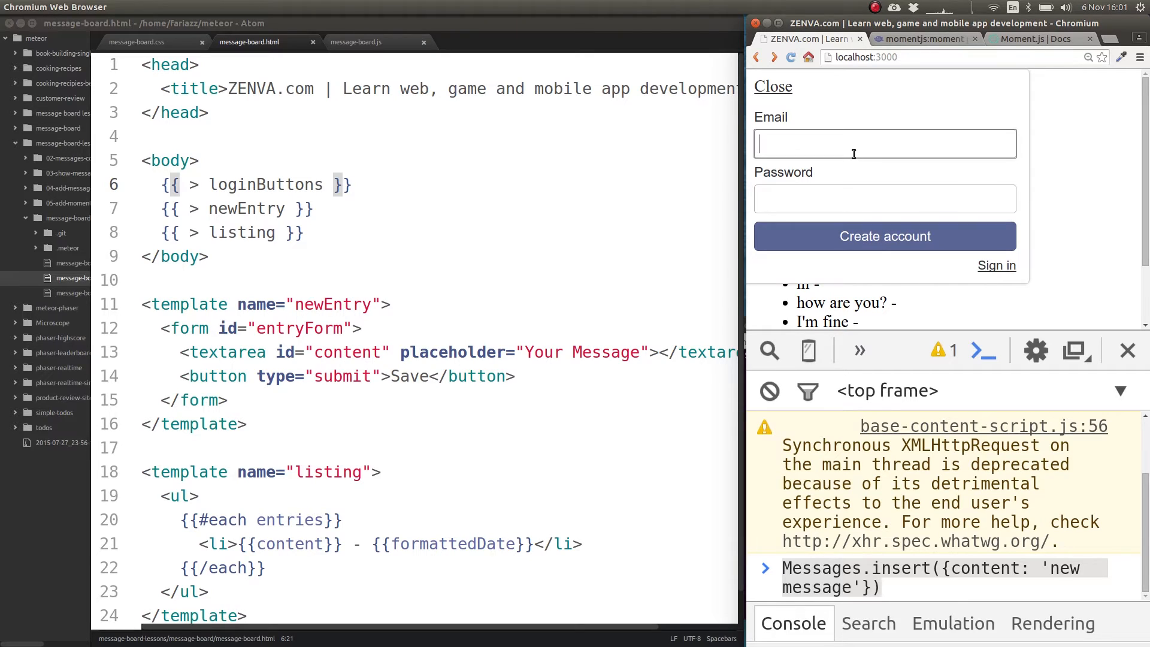
pyautogui.write('hello1@')
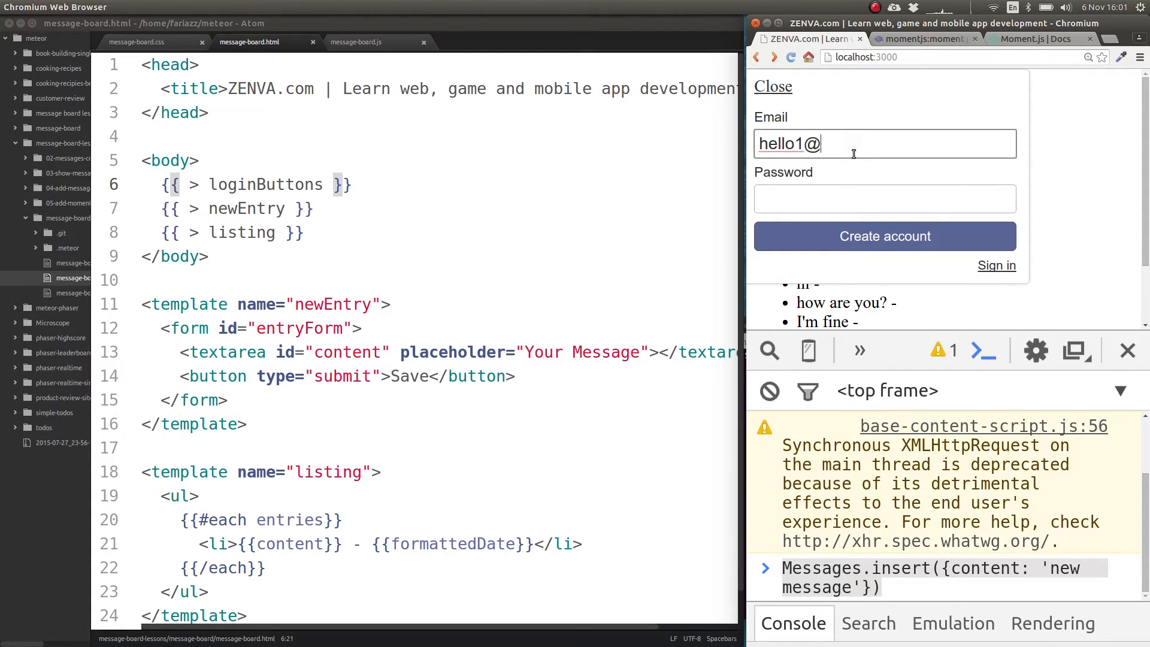
pyautogui.write('example.com')
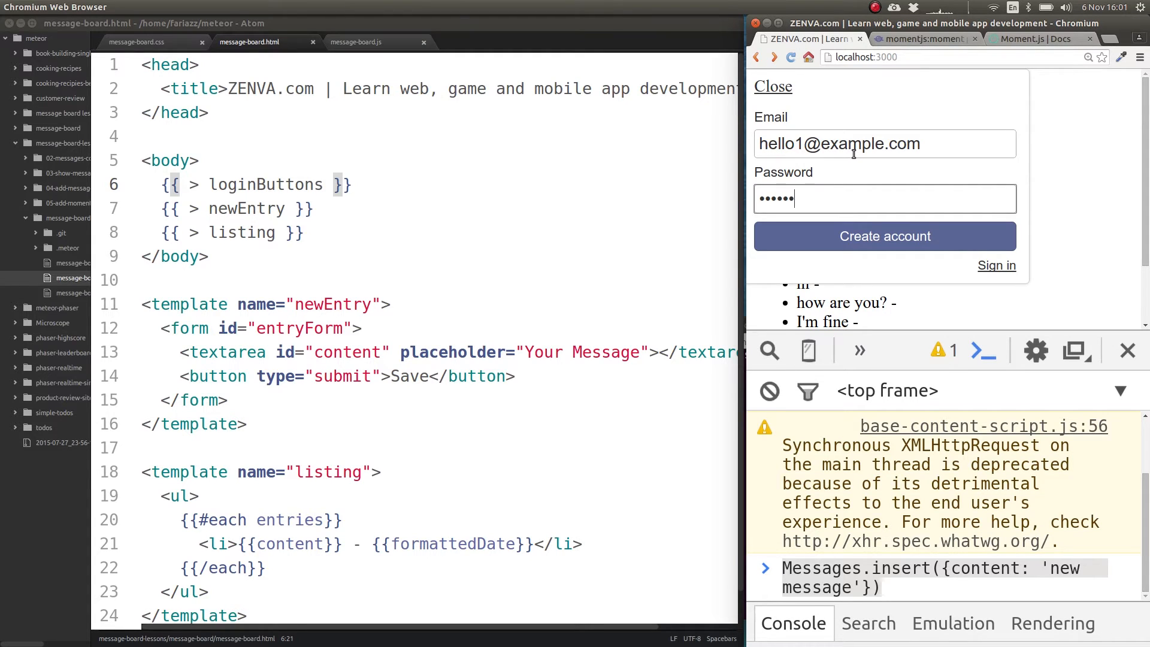
pyautogui.click(884, 236)
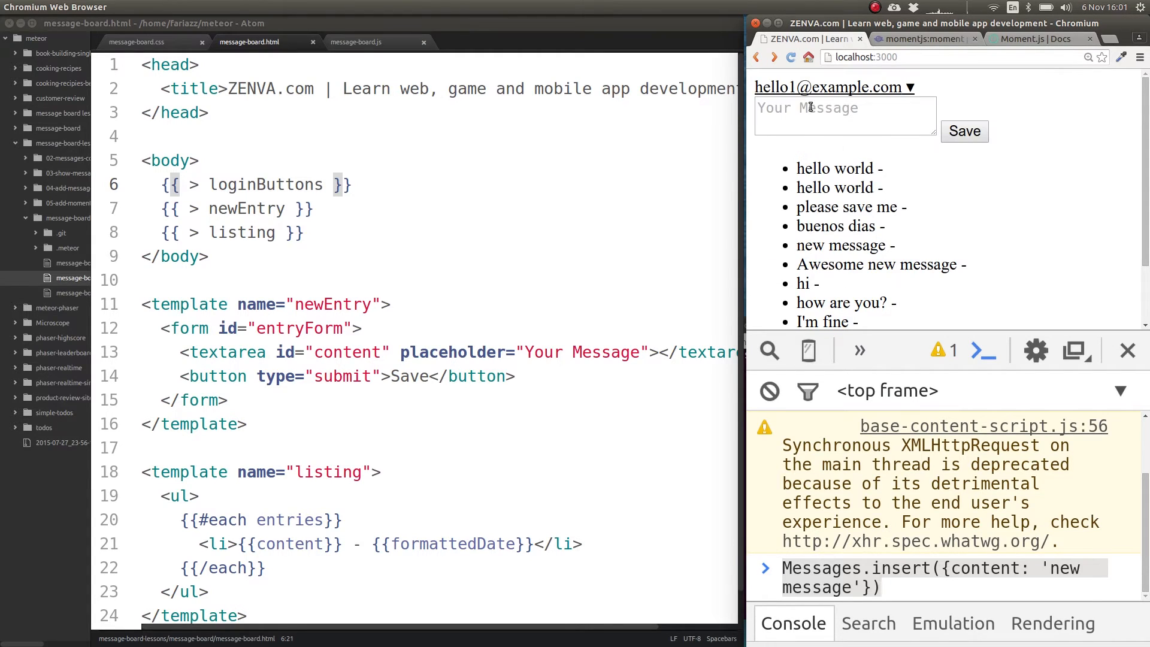
# View the new account's Change password form, then close it.
pyautogui.click(832, 86)
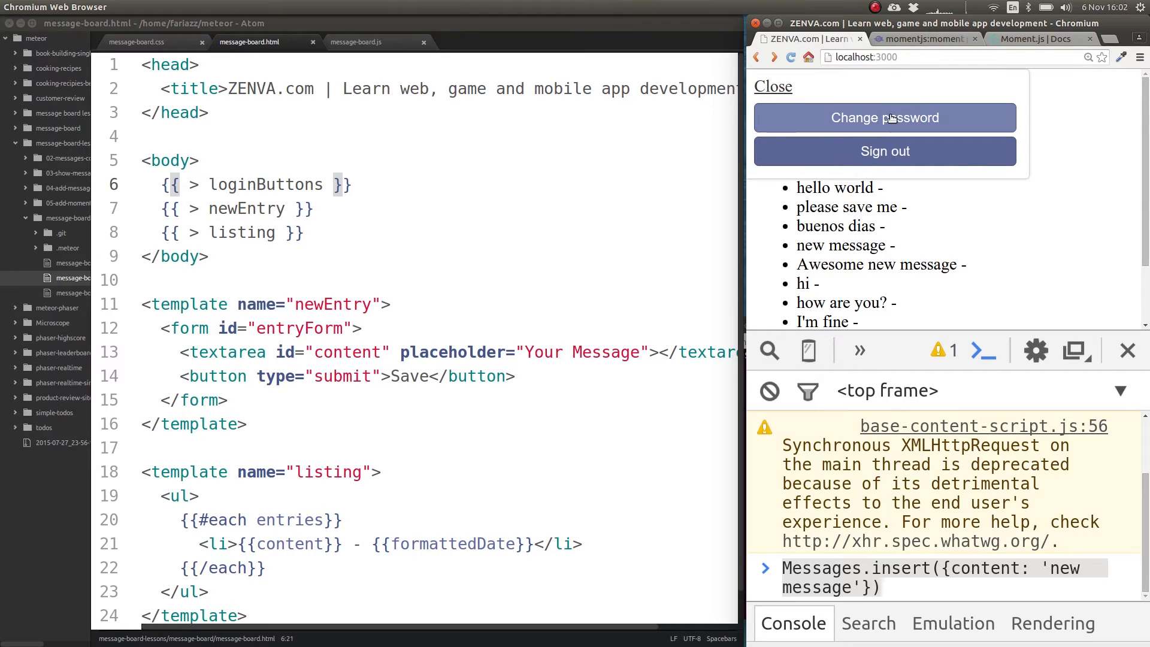
pyautogui.click(884, 117)
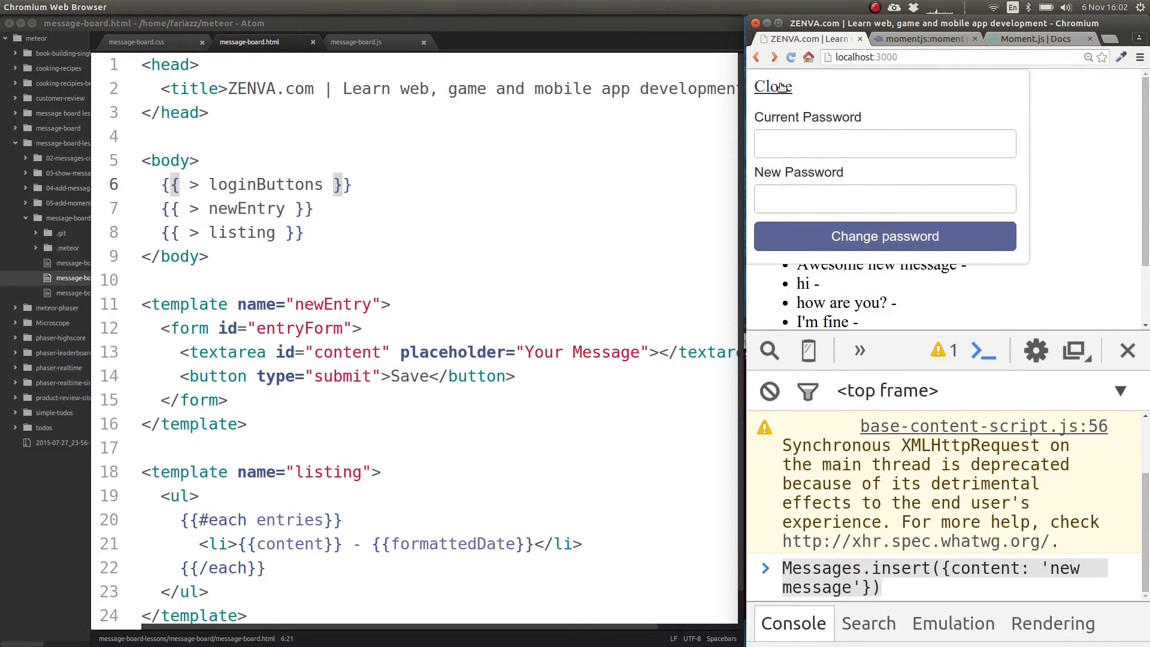
pyautogui.click(773, 86)
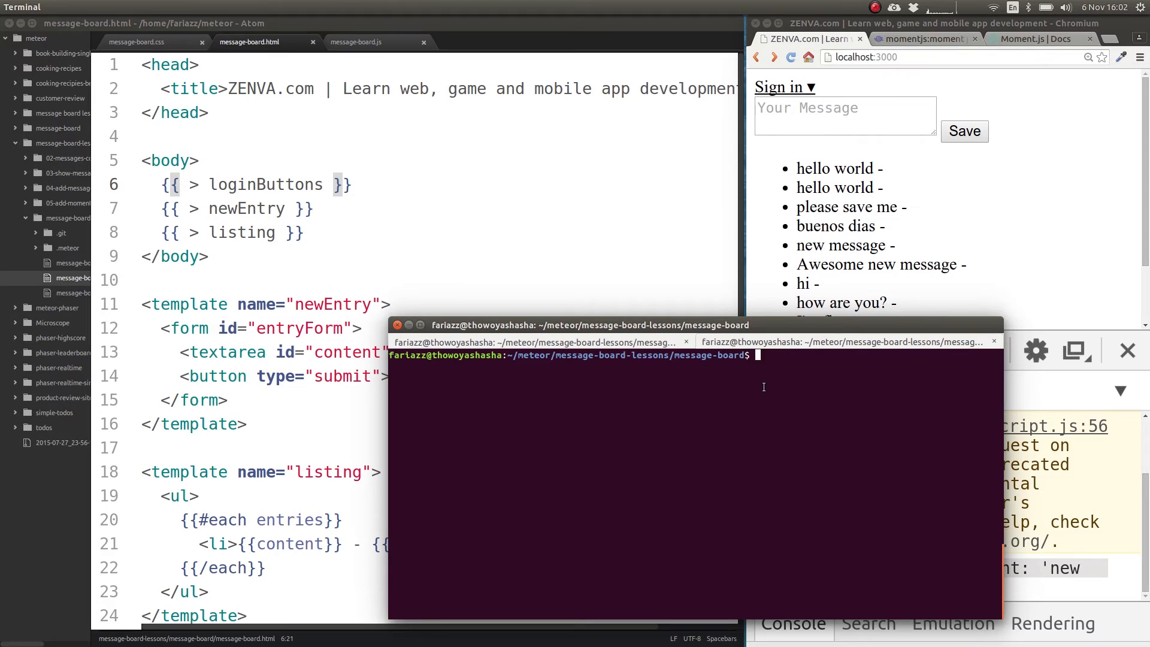
# Run meteor list to show the project's installed packages, including insecure and autopublish.
pyautogui.write('meteor add accouts-ui accounts-password')
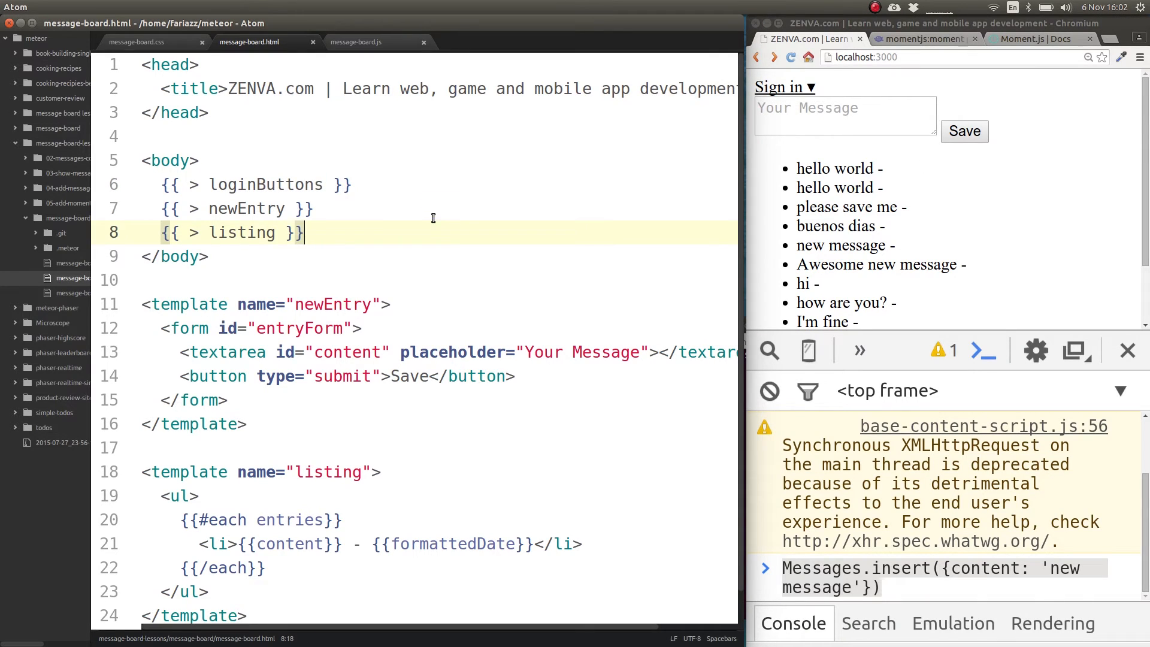
pyautogui.moveTo(882, 156)
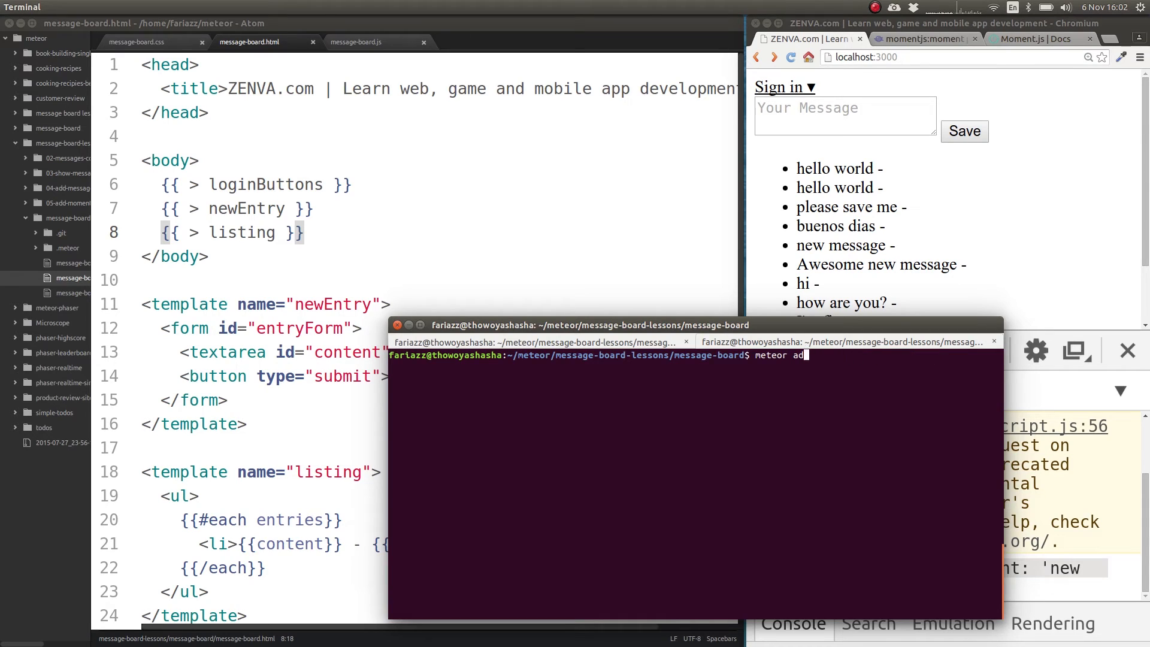
pyautogui.write('list')
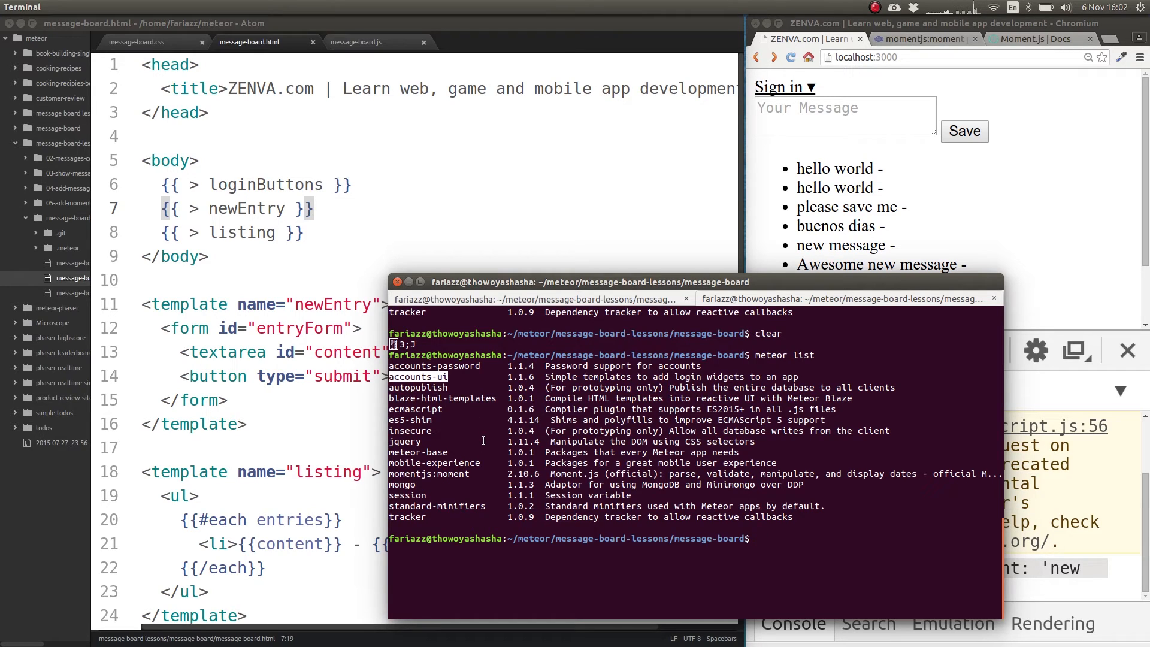
pyautogui.moveTo(457, 515)
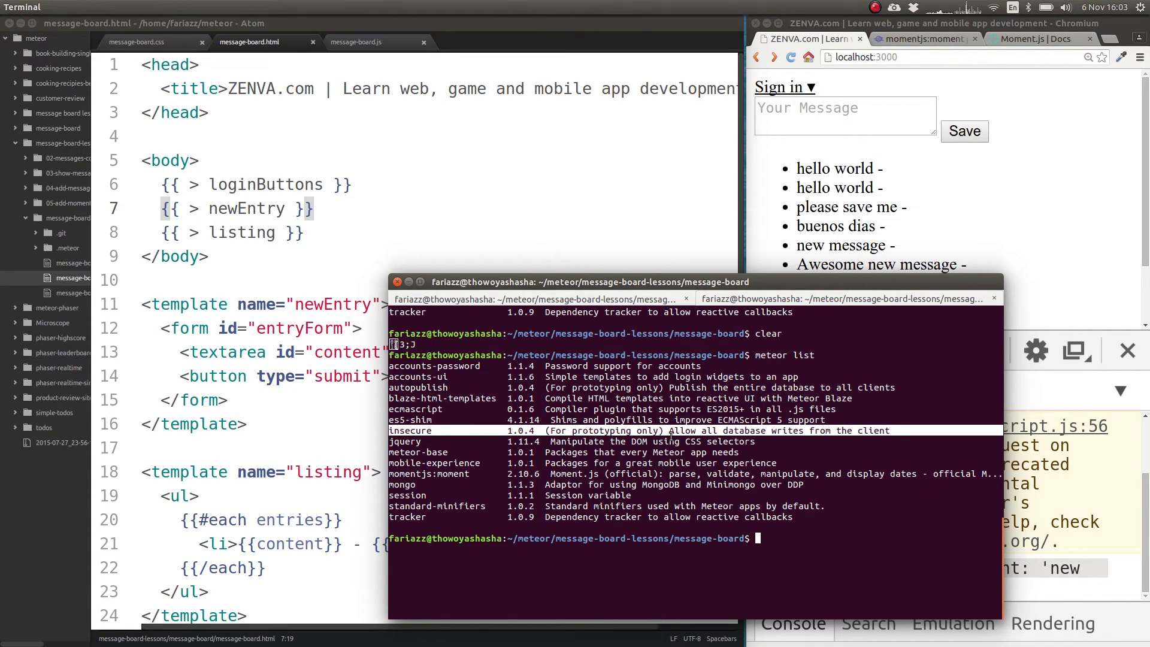
pyautogui.moveTo(1086, 587)
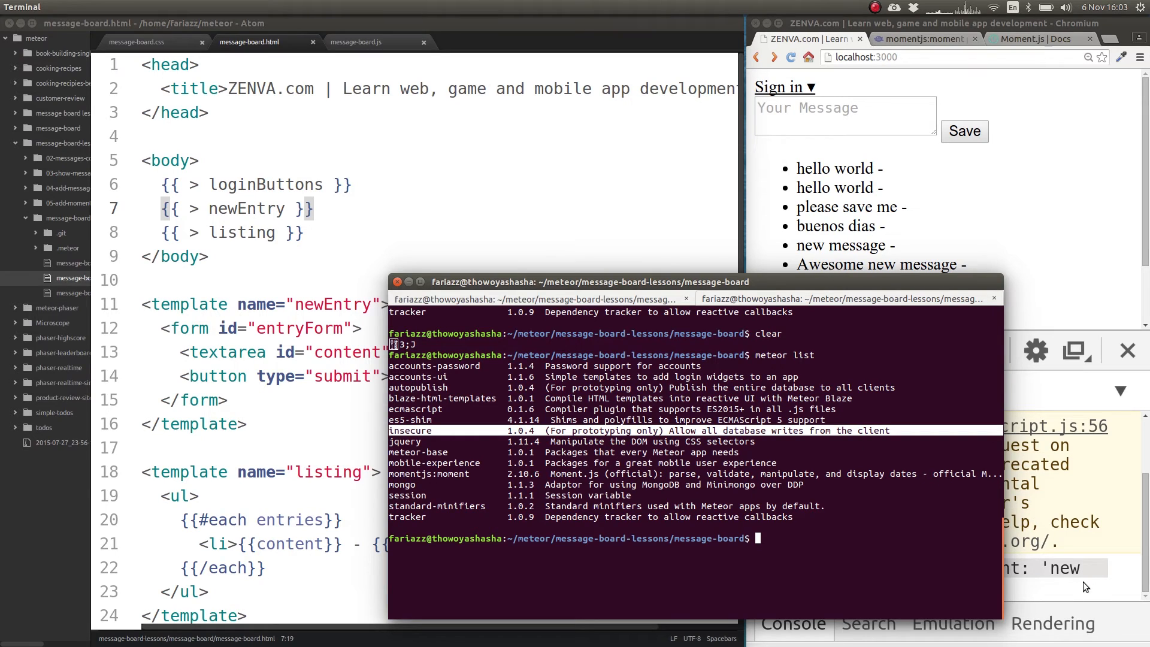
# Run meteor remove insecure to drop the insecure package from the project.
pyautogui.write('m')
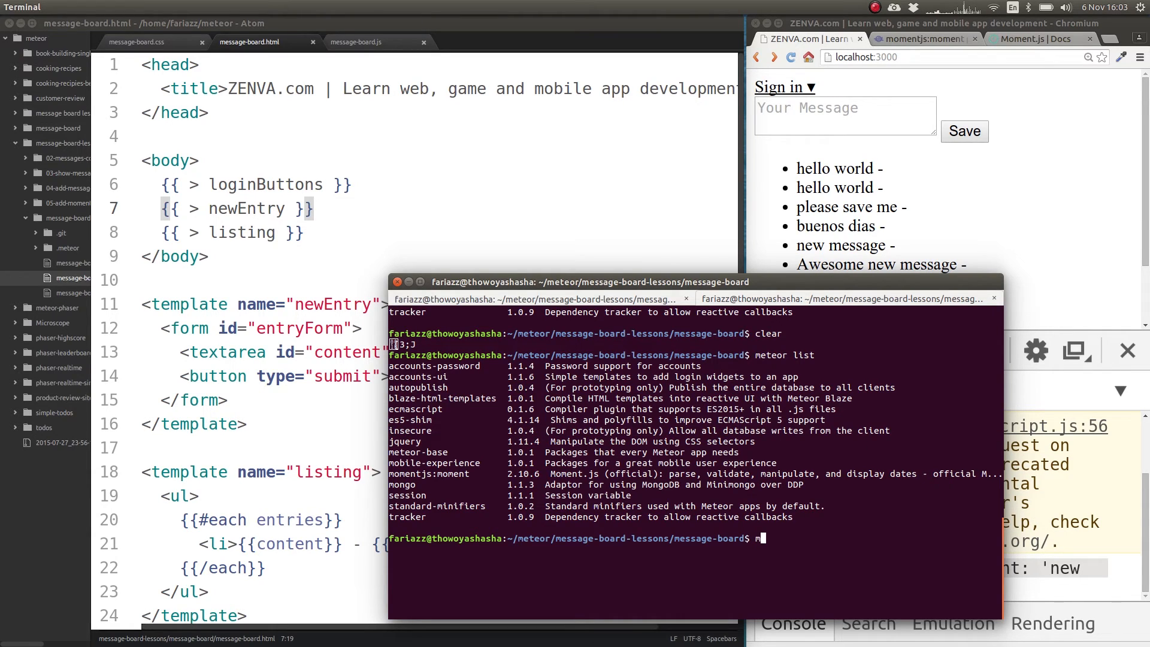
pyautogui.write('eteor remove insecure')
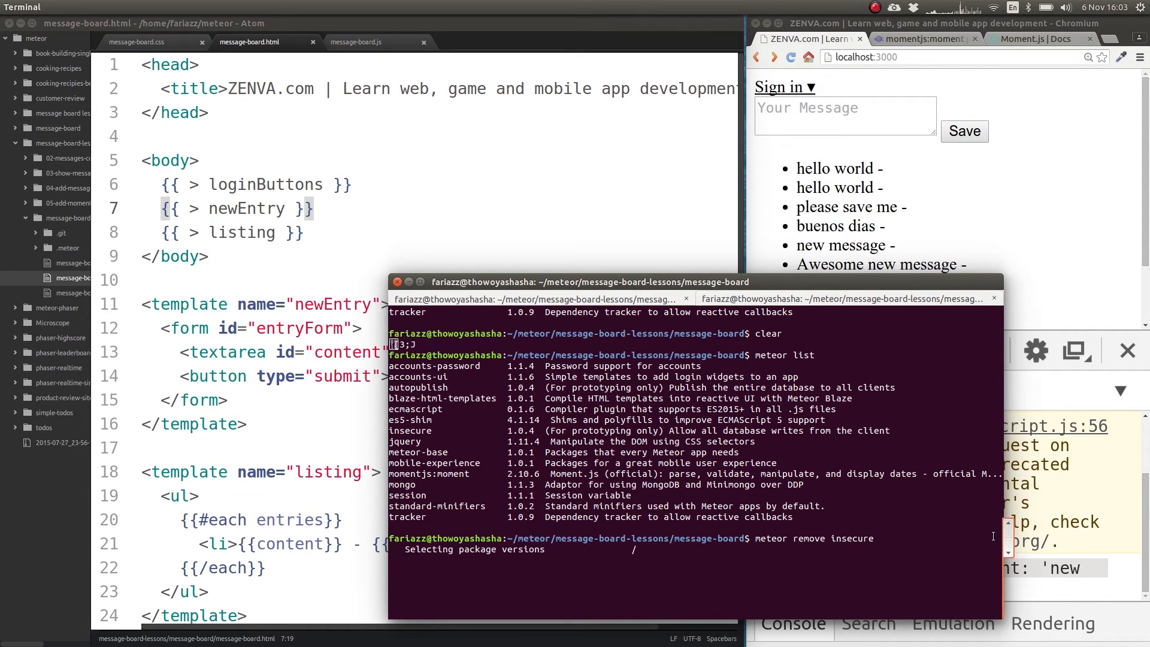
pyautogui.moveTo(1081, 210)
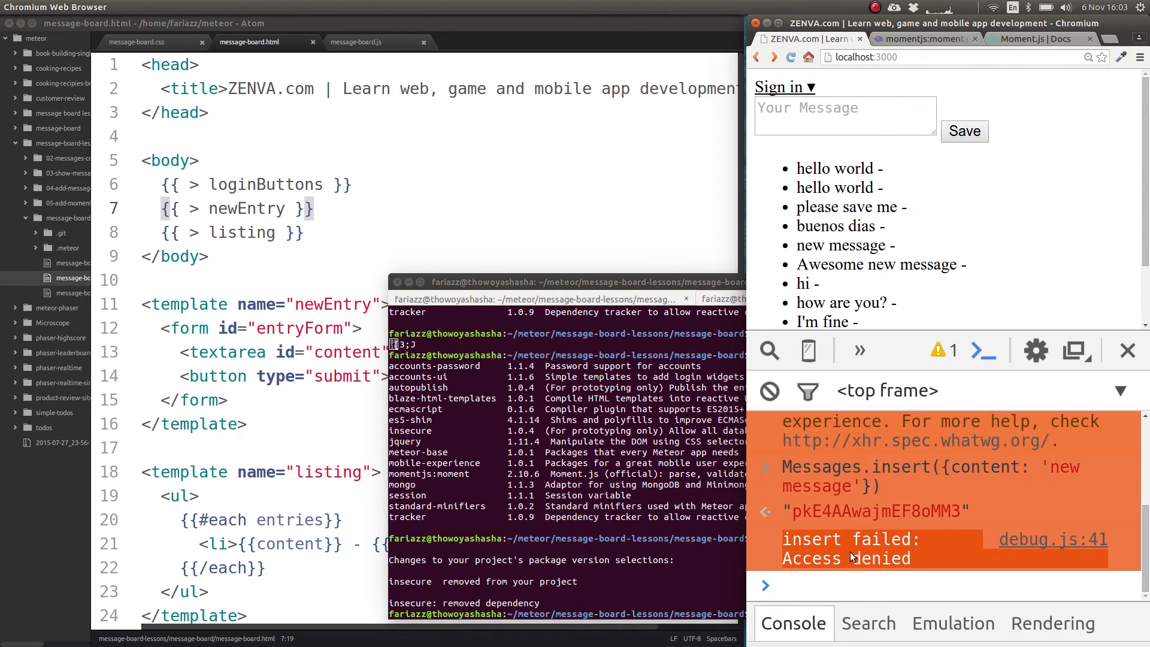
pyautogui.moveTo(891, 519)
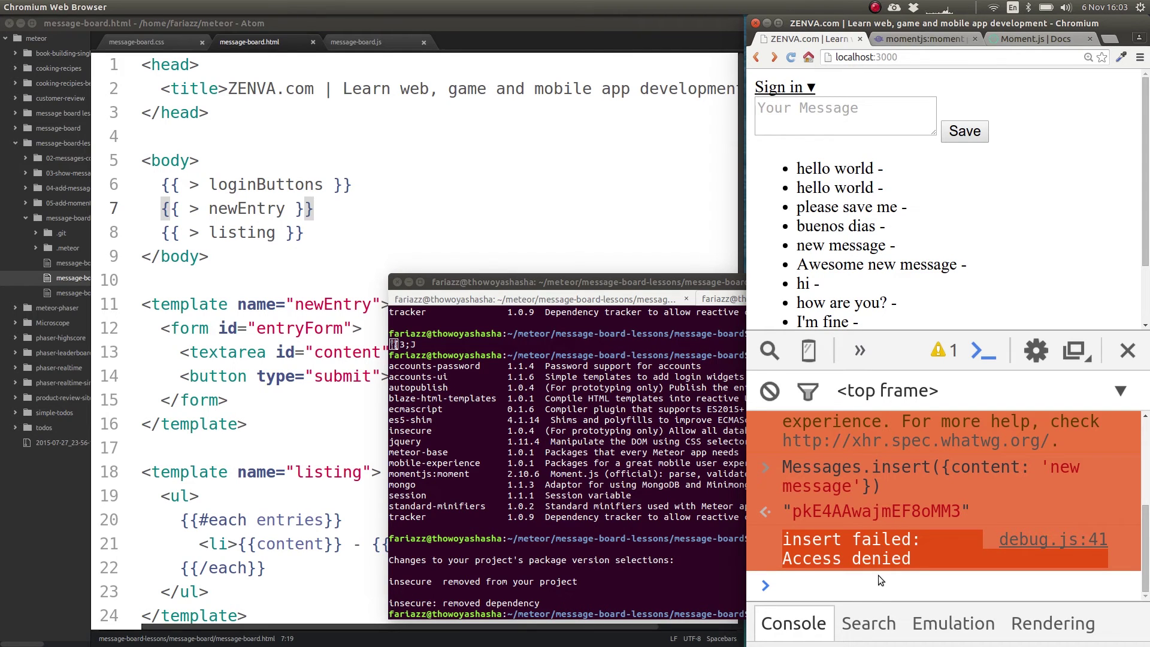
pyautogui.moveTo(969, 286)
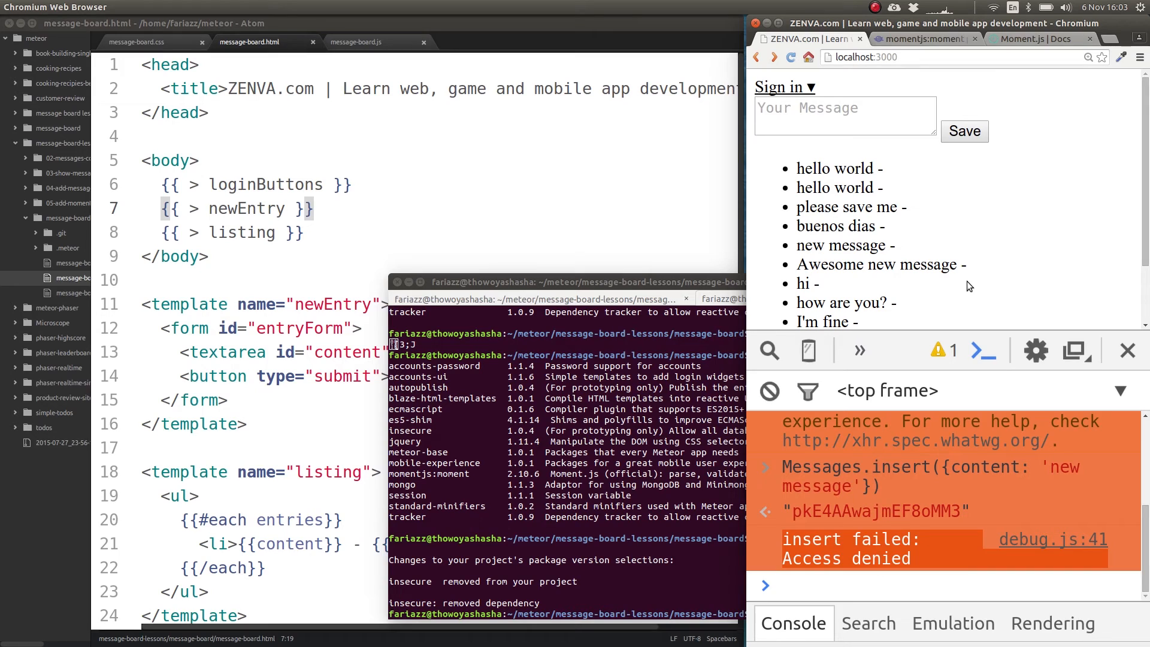
pyautogui.moveTo(917, 333)
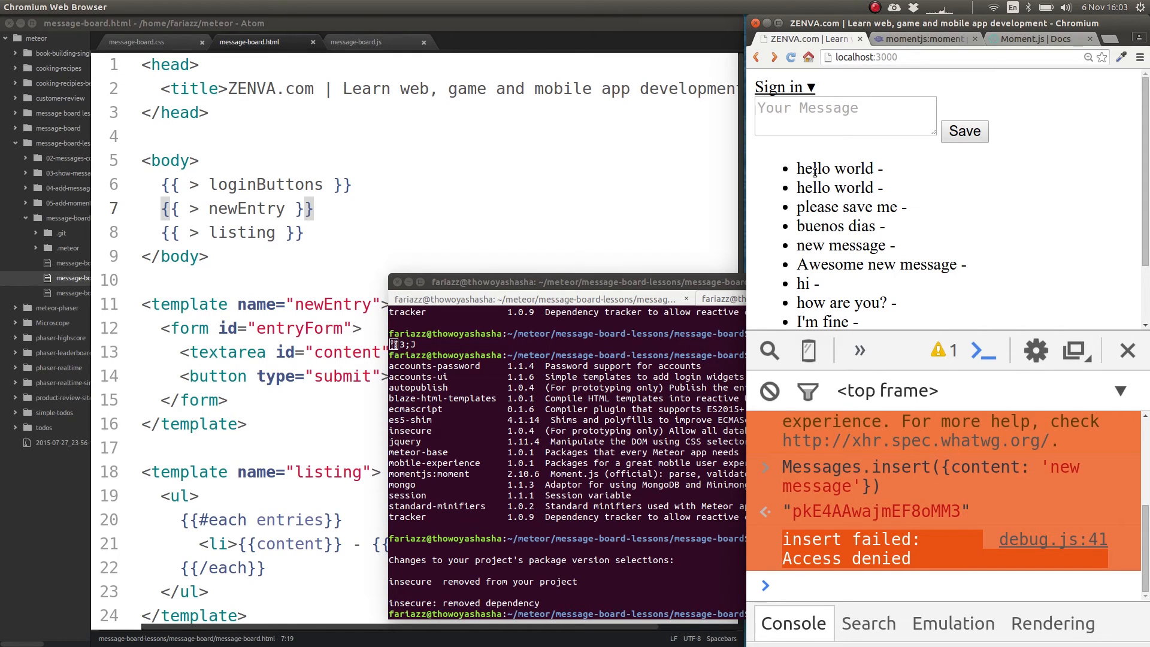
pyautogui.moveTo(874, 225)
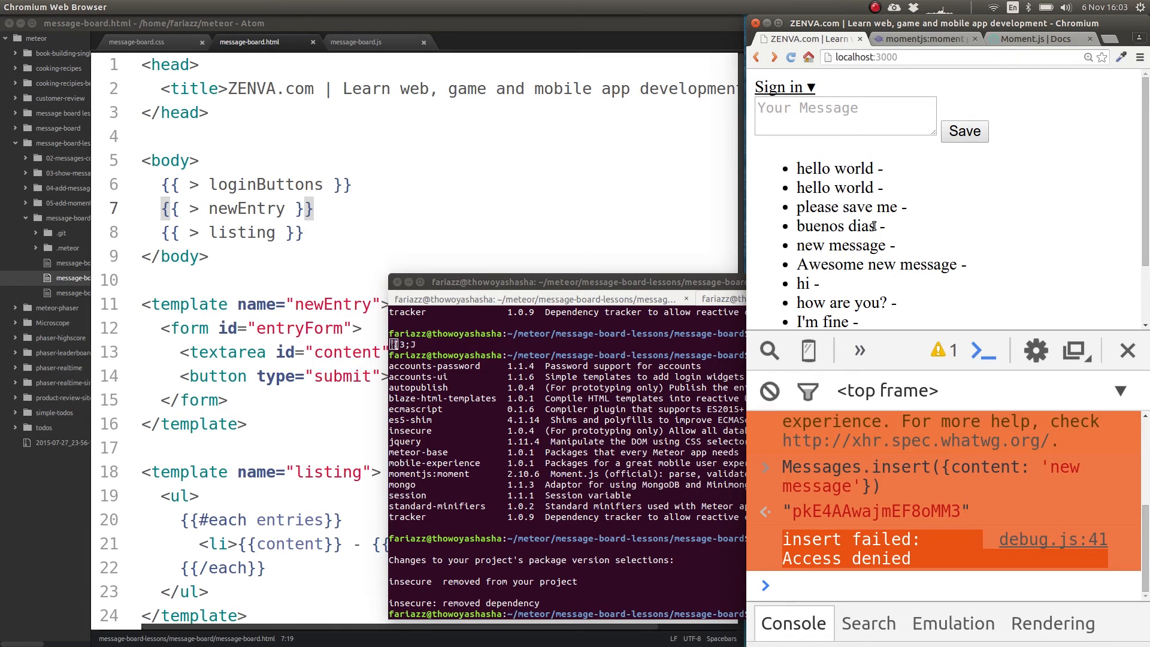
# Scroll the DevTools console to the 'insert failed: Access denied' error after Messages.insert.
pyautogui.scroll(-3)
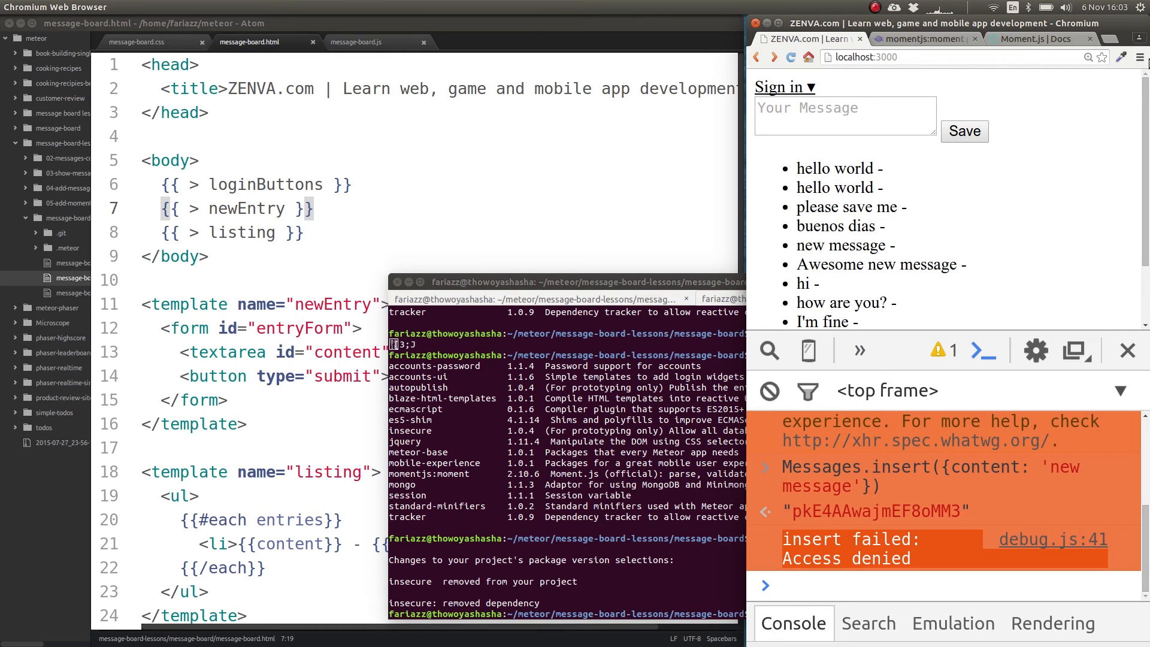
pyautogui.moveTo(809, 230)
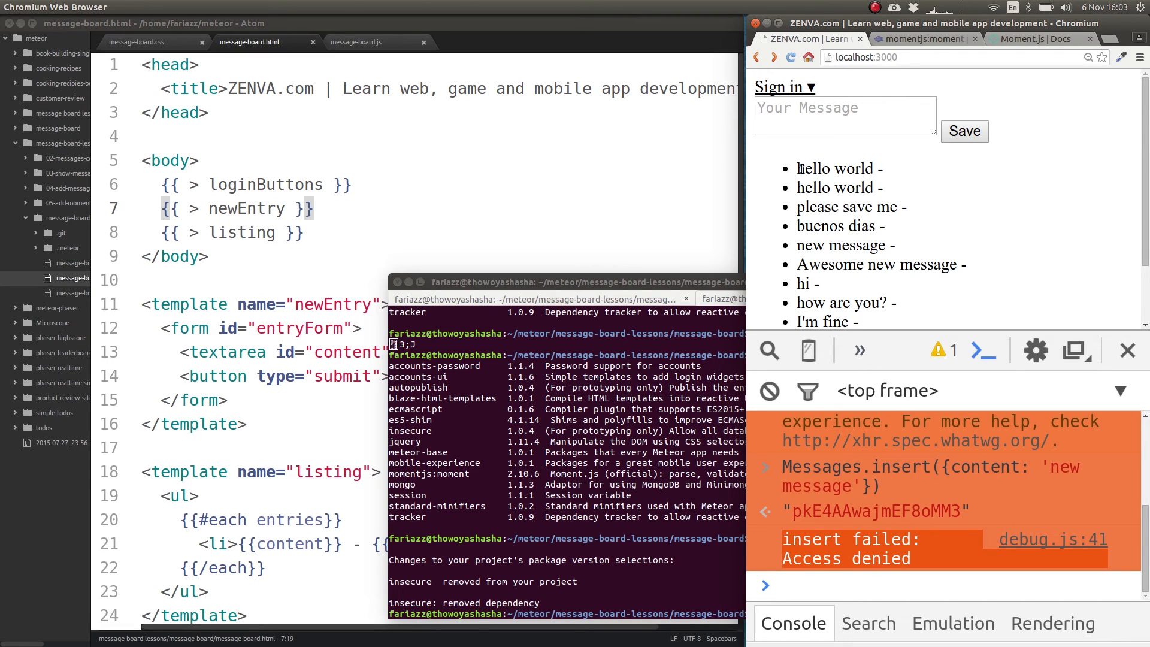
pyautogui.moveTo(755, 402)
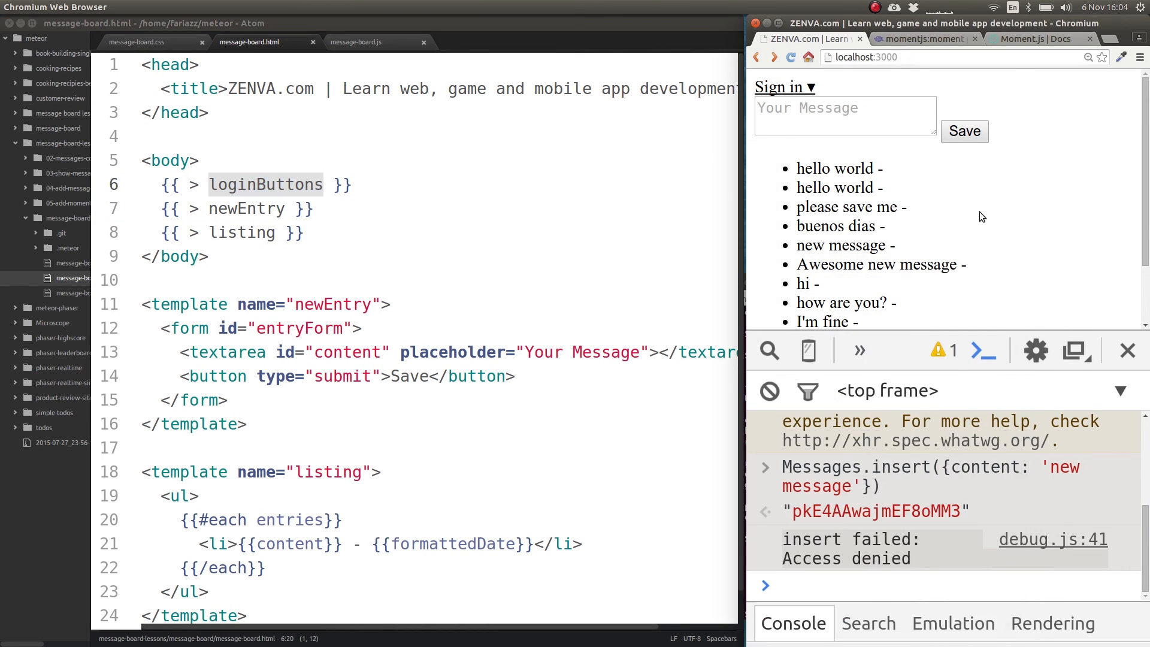
pyautogui.moveTo(937, 201)
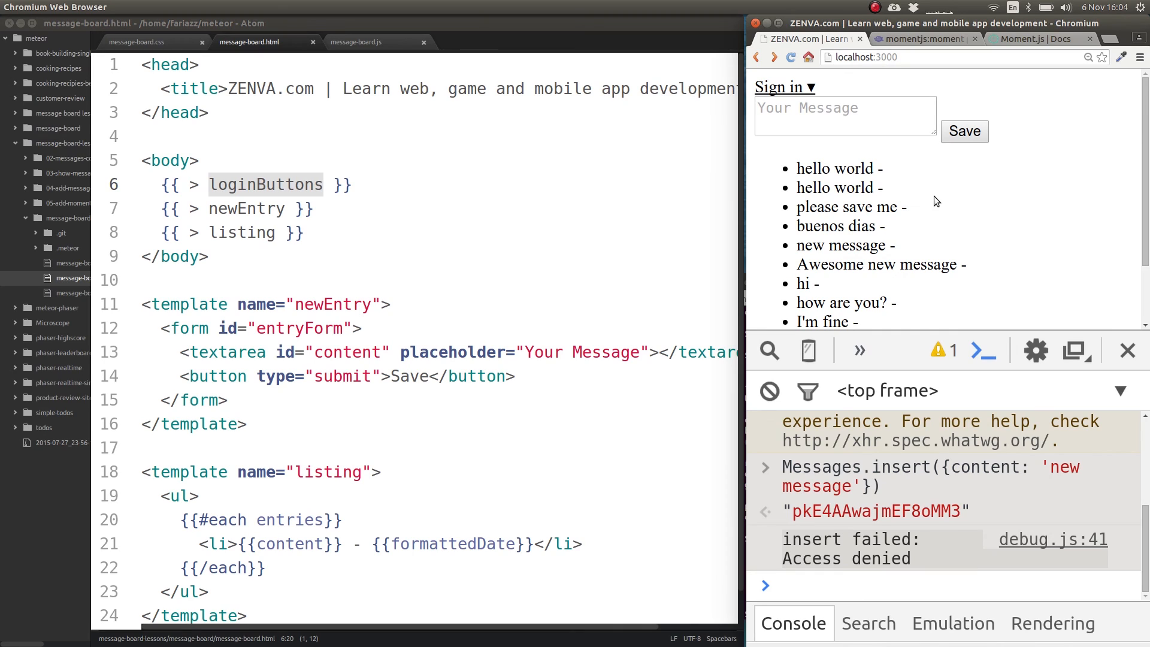
pyautogui.moveTo(810, 192)
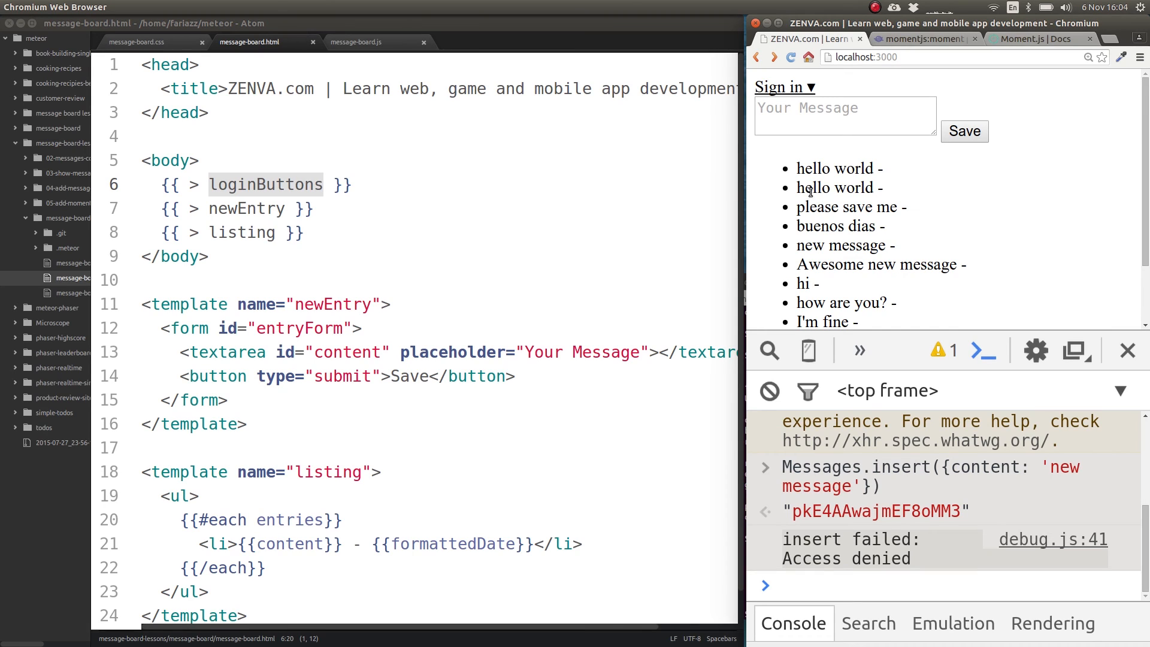
pyautogui.moveTo(924, 343)
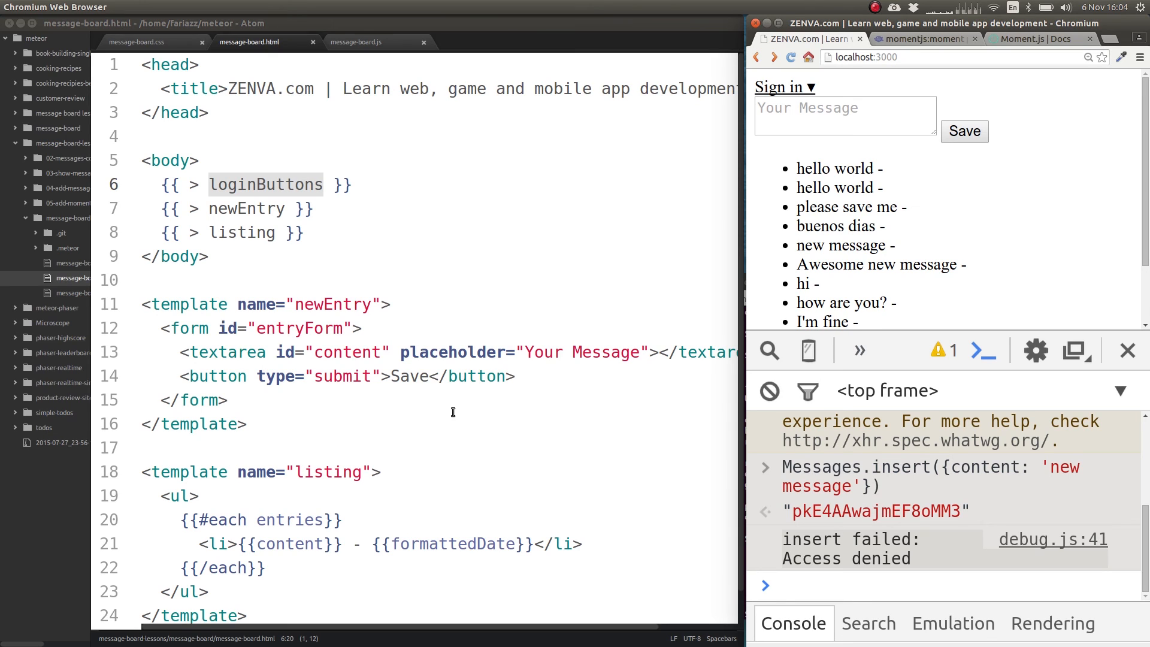
pyautogui.moveTo(981, 263)
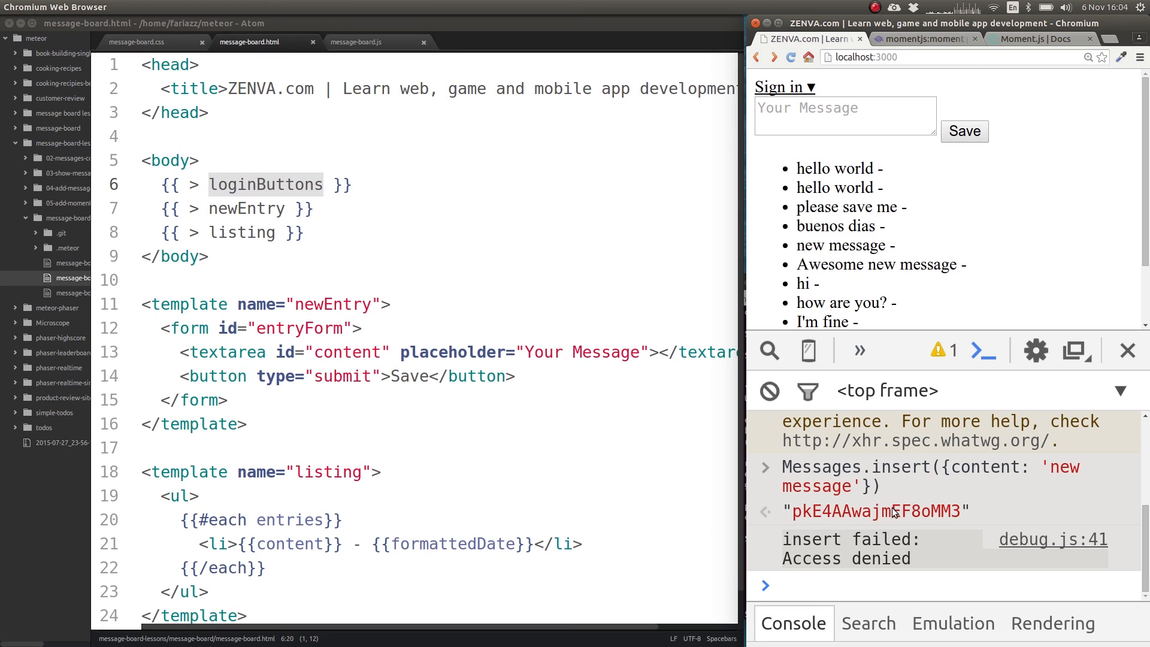
pyautogui.moveTo(868, 515)
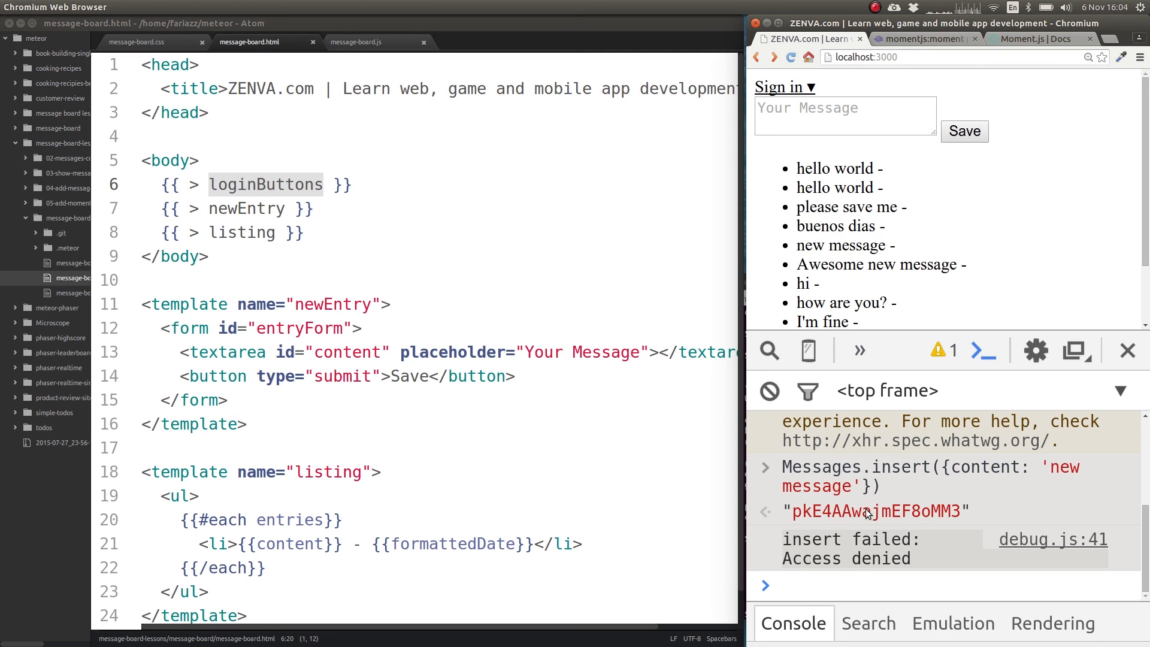